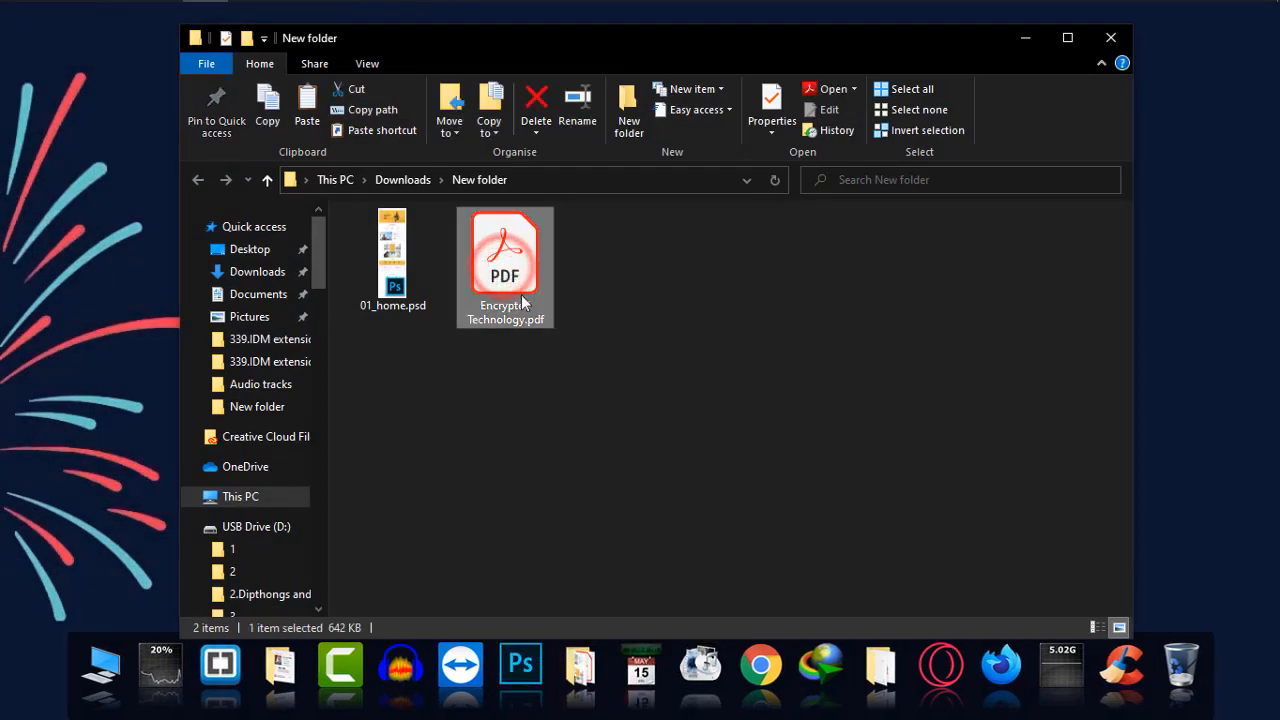
Open the context menu for Encrypted Technology.pdf in File Explorer.
{"action": "right_click", "coordinate": [505, 260]}
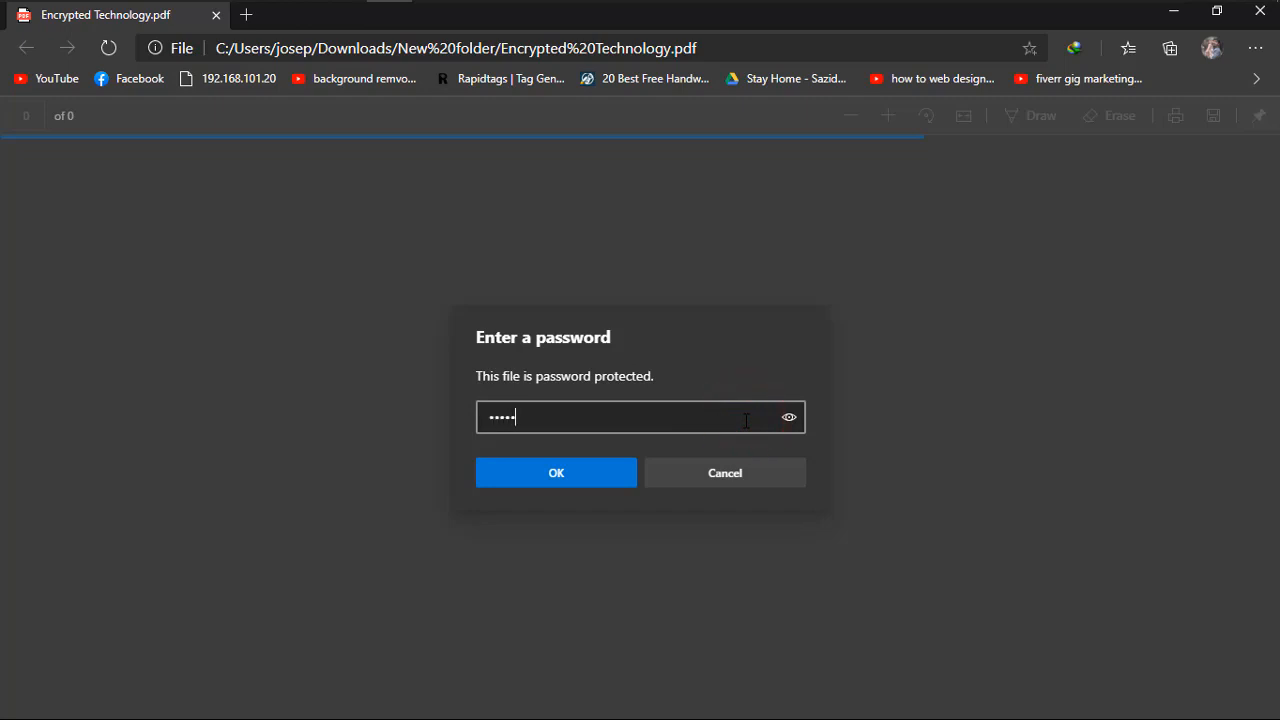
Submit the password so Encrypted Technology.pdf unlocks and shows its six pages.
{"action": "left_click", "coordinate": [556, 472]}
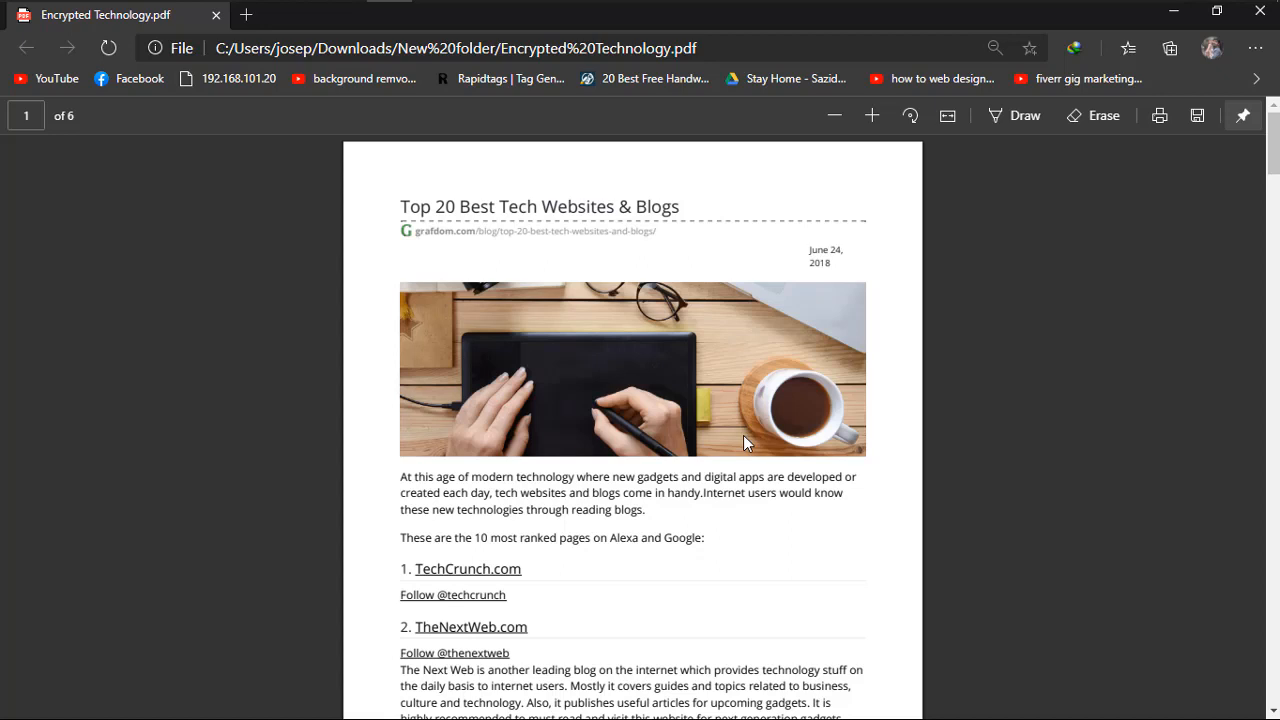
{"action": "mouse_move", "coordinate": [1120, 404]}
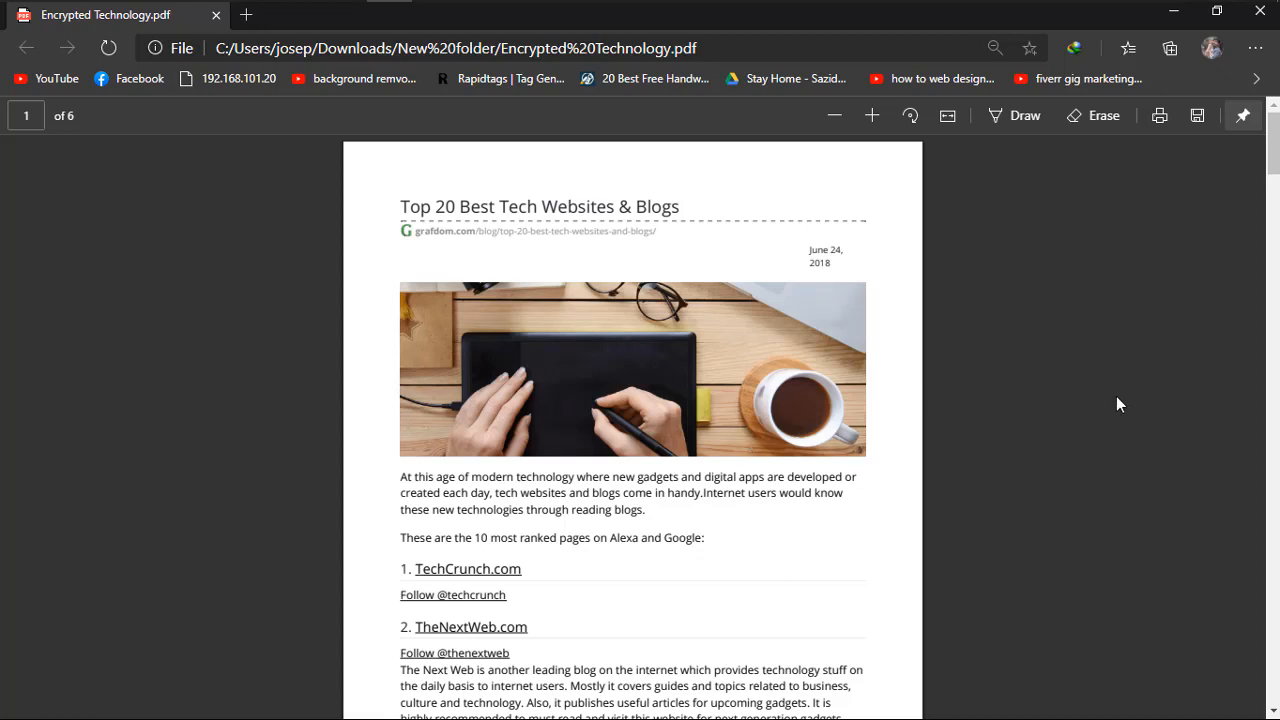
{"action": "mouse_move", "coordinate": [1030, 436]}
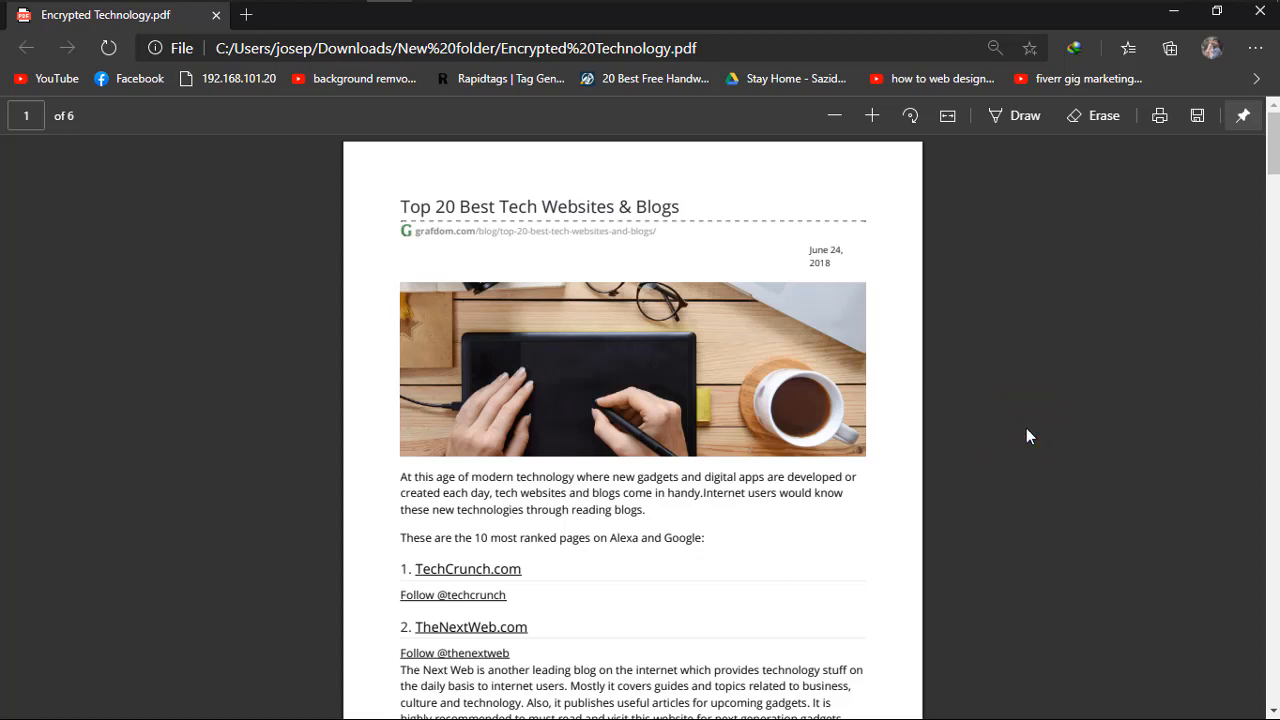
{"action": "mouse_move", "coordinate": [1165, 181]}
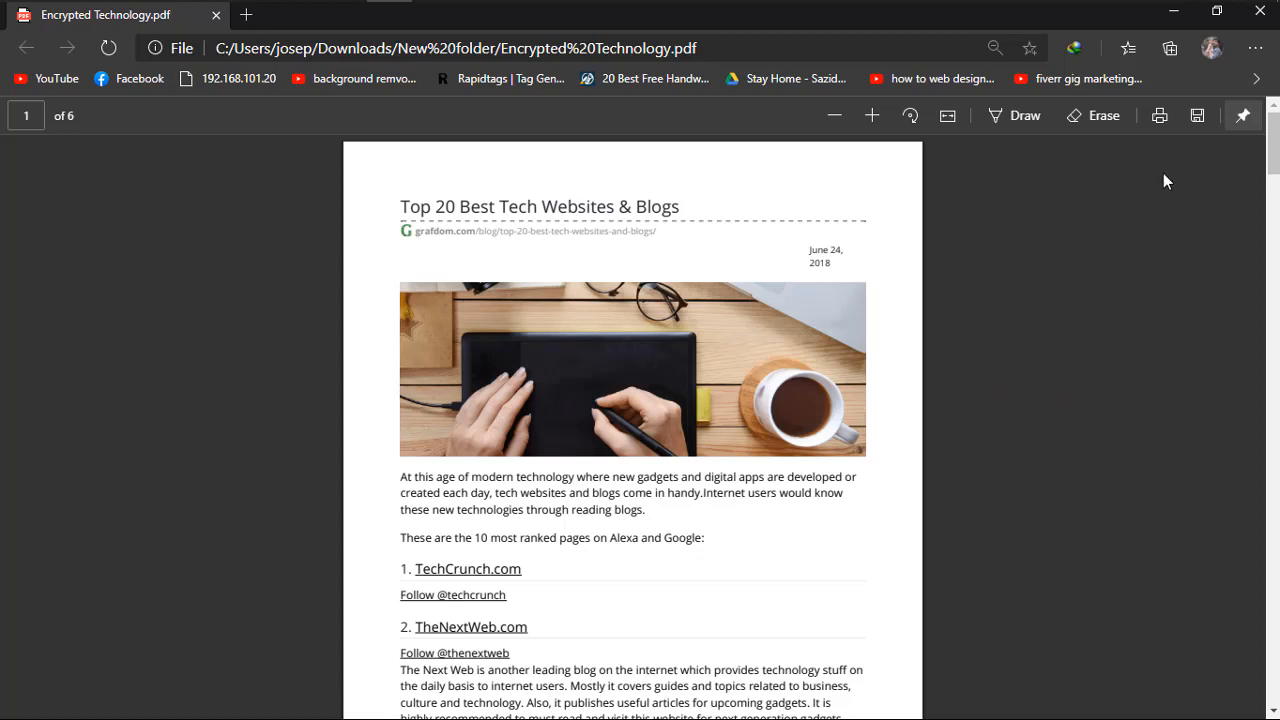
Print the unlocked document with the printer set to Save as PDF.
{"action": "left_click", "coordinate": [1159, 115]}
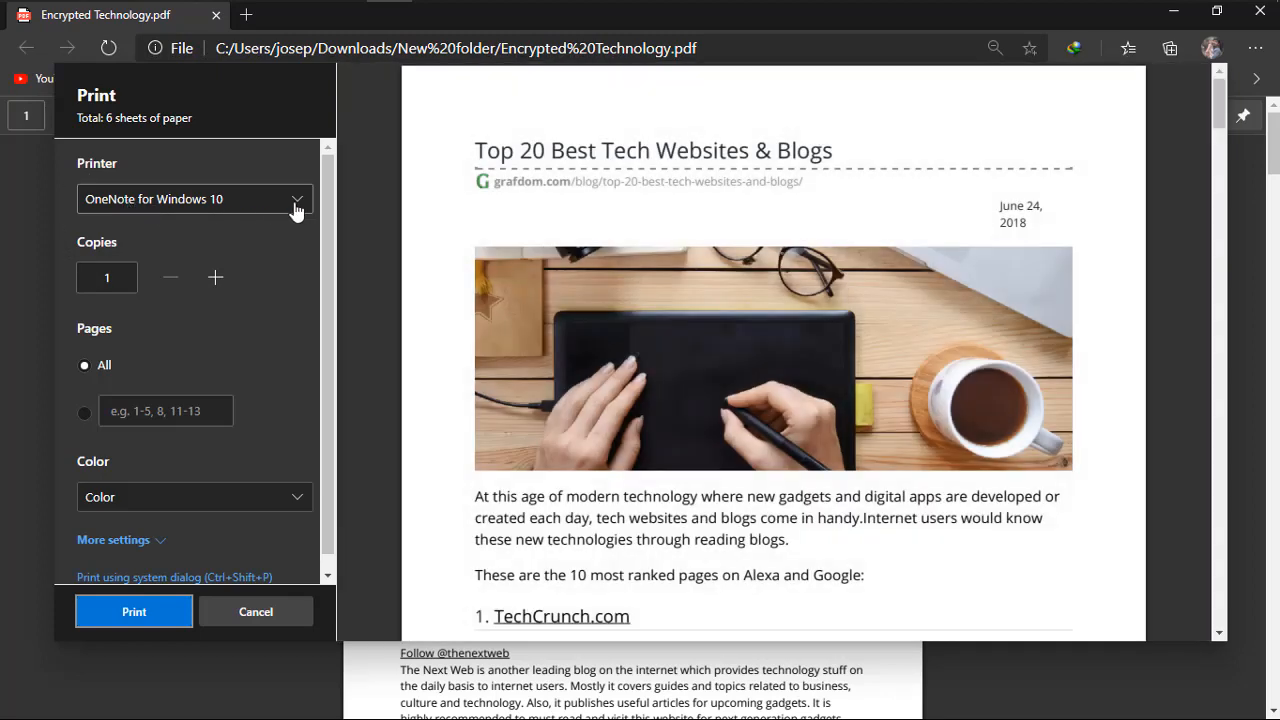
{"action": "left_click", "coordinate": [296, 199]}
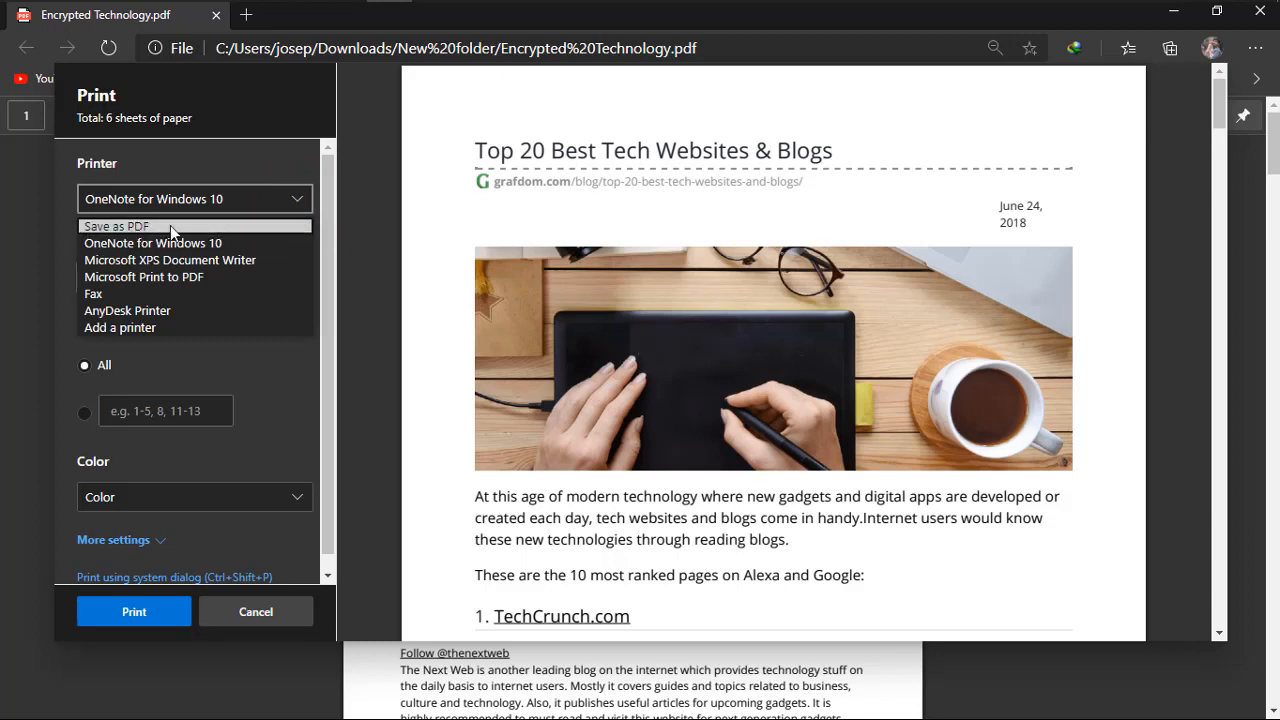
{"action": "left_click", "coordinate": [115, 225]}
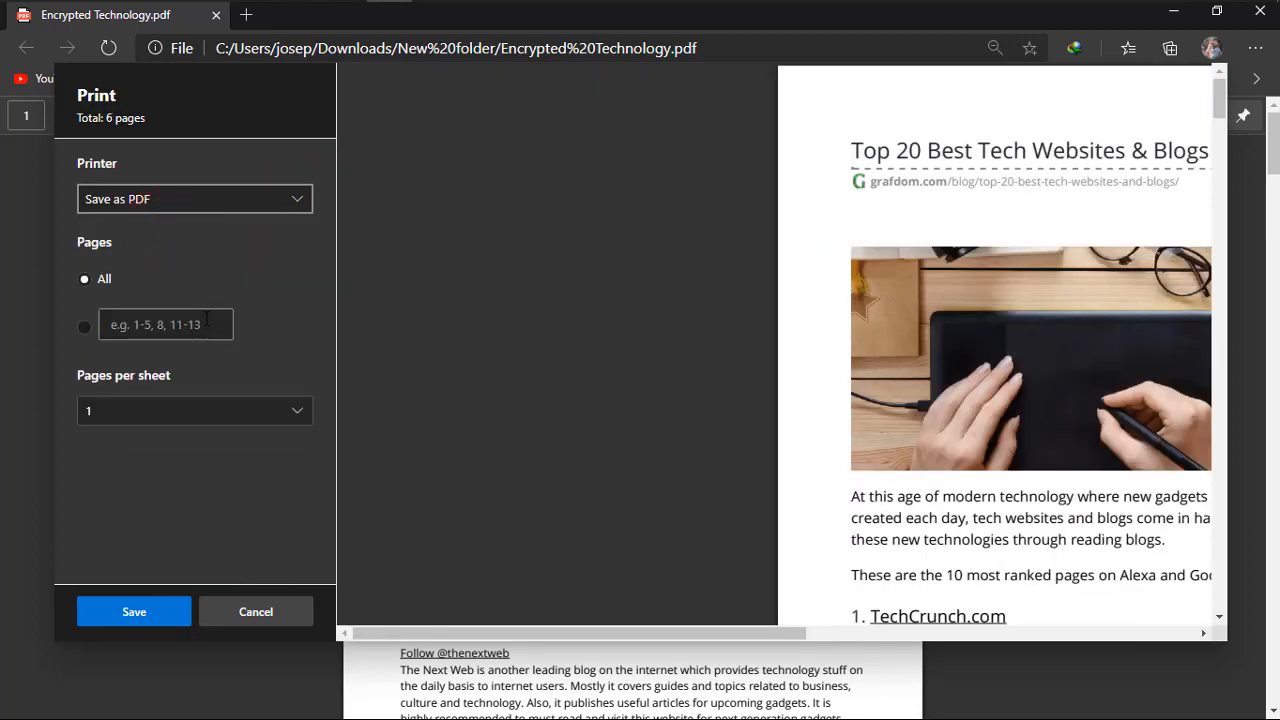
{"action": "mouse_move", "coordinate": [190, 475]}
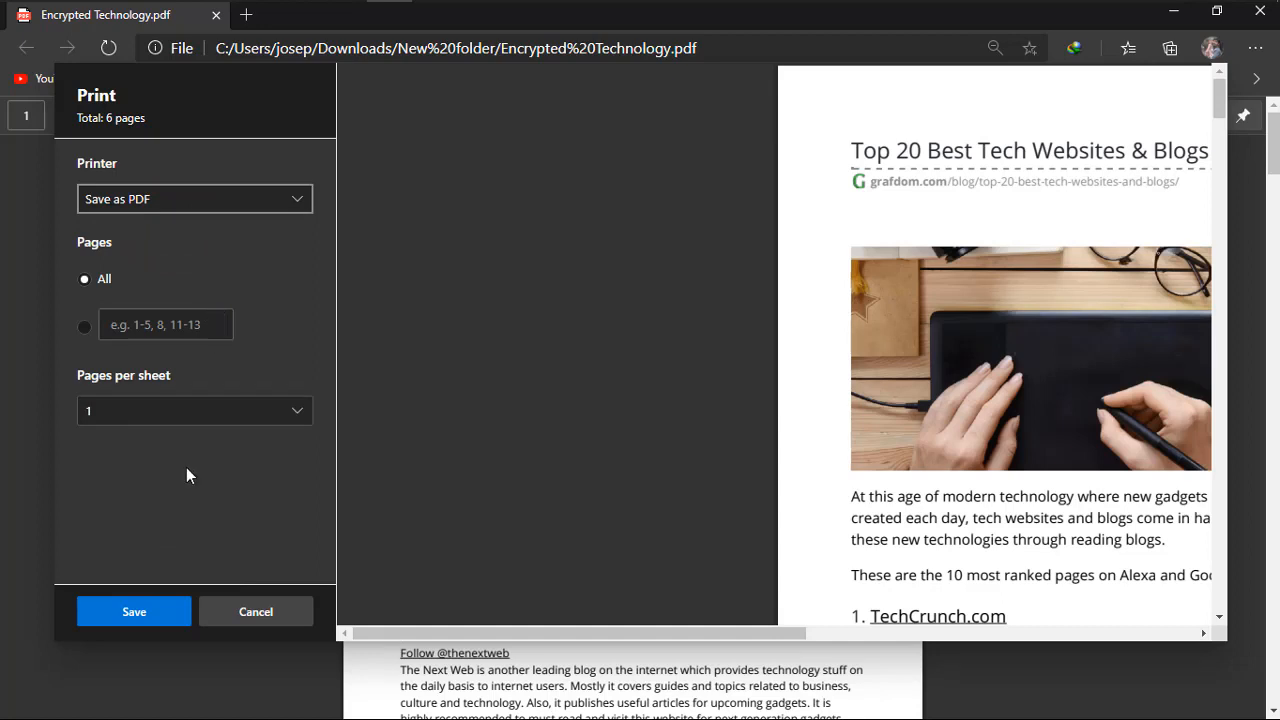
{"action": "mouse_move", "coordinate": [157, 585]}
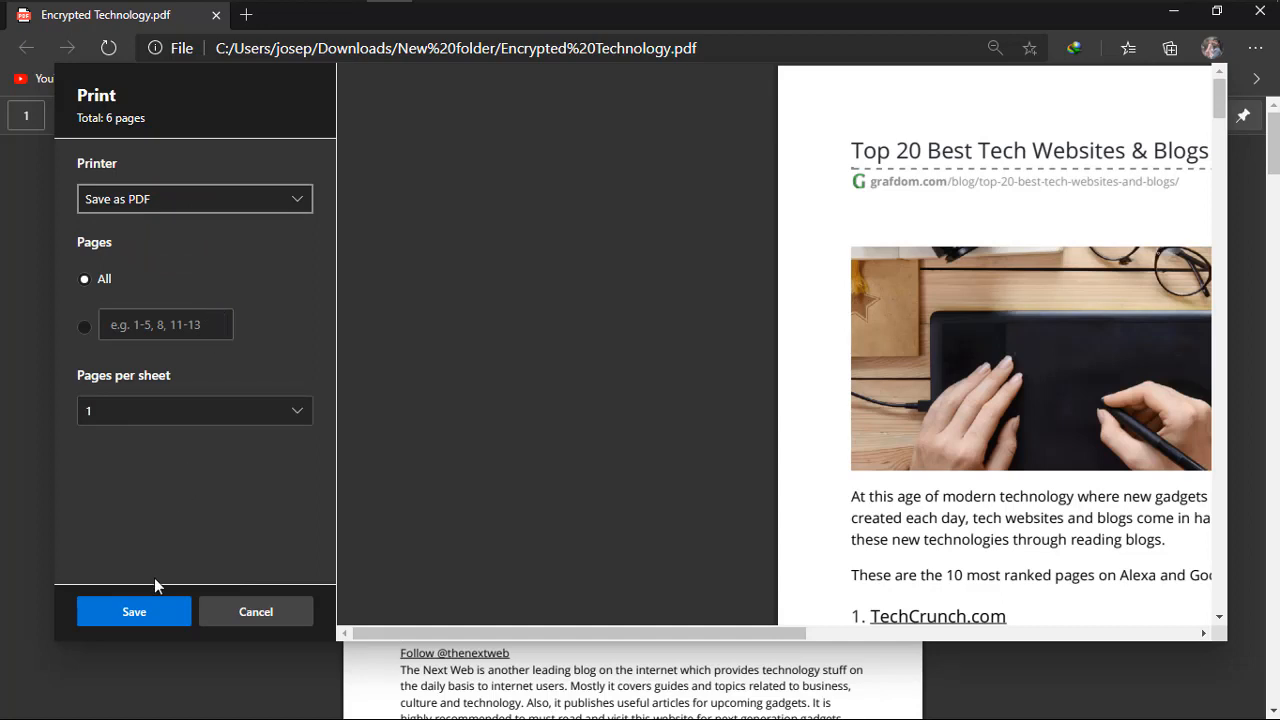
Save the print-to-PDF copy under the file name 'aaa'.
{"action": "left_click", "coordinate": [133, 611]}
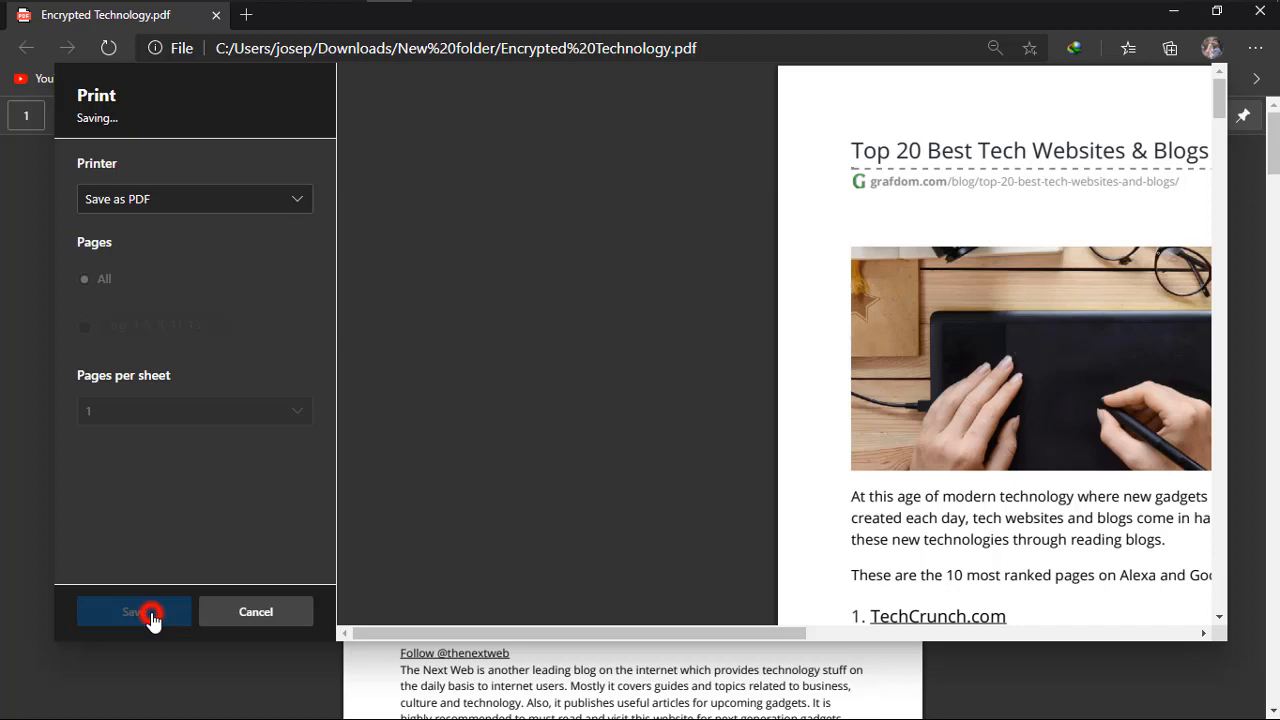
{"action": "left_click", "coordinate": [133, 611]}
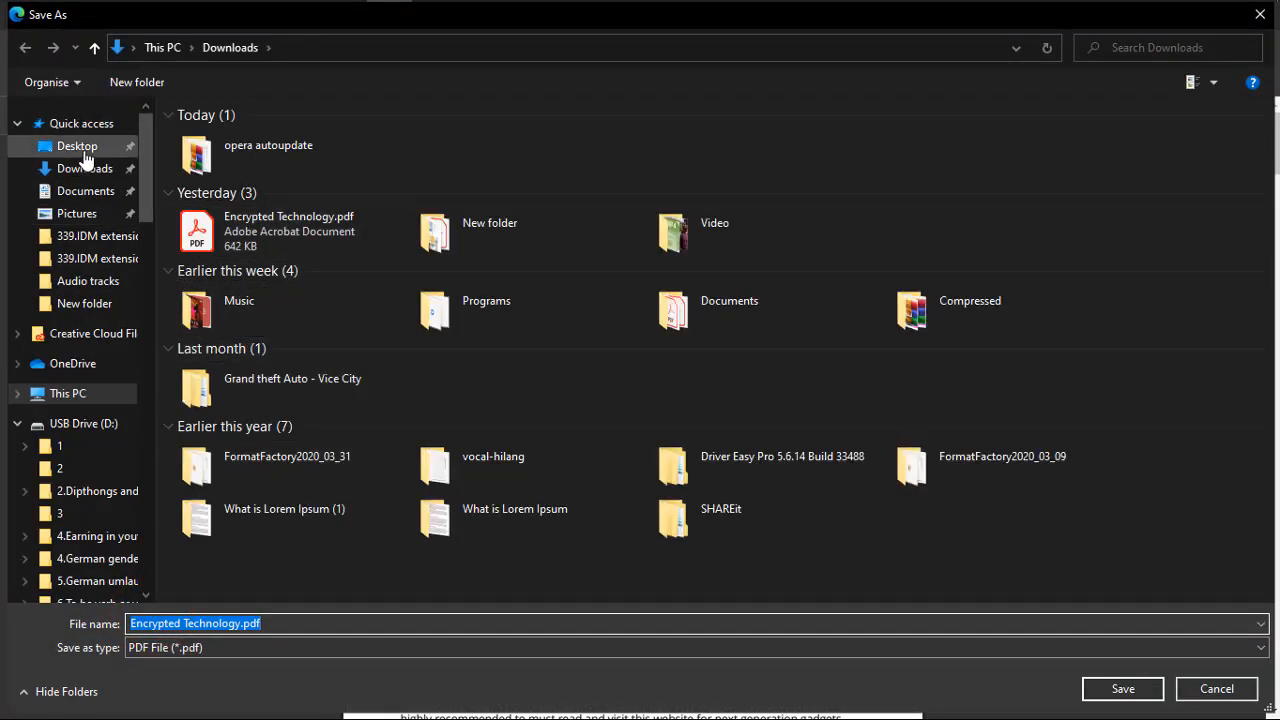
{"action": "left_click", "coordinate": [77, 146]}
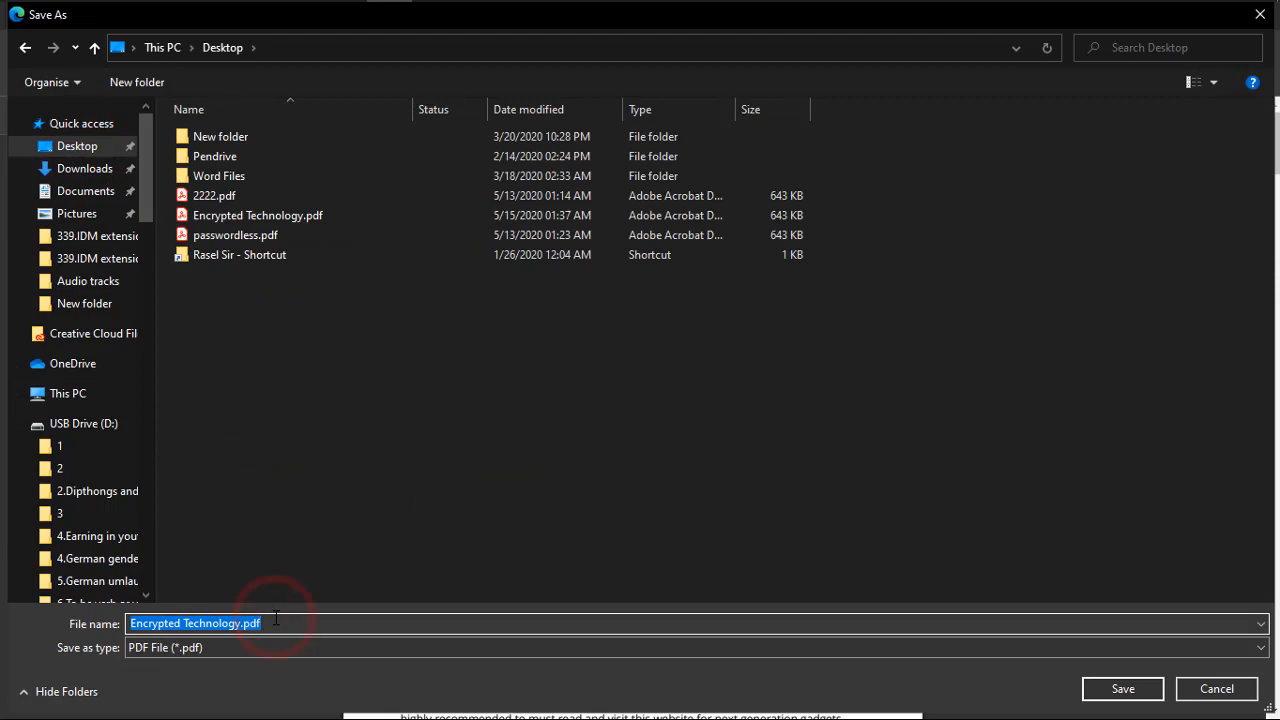
{"action": "type", "text": "aaa"}
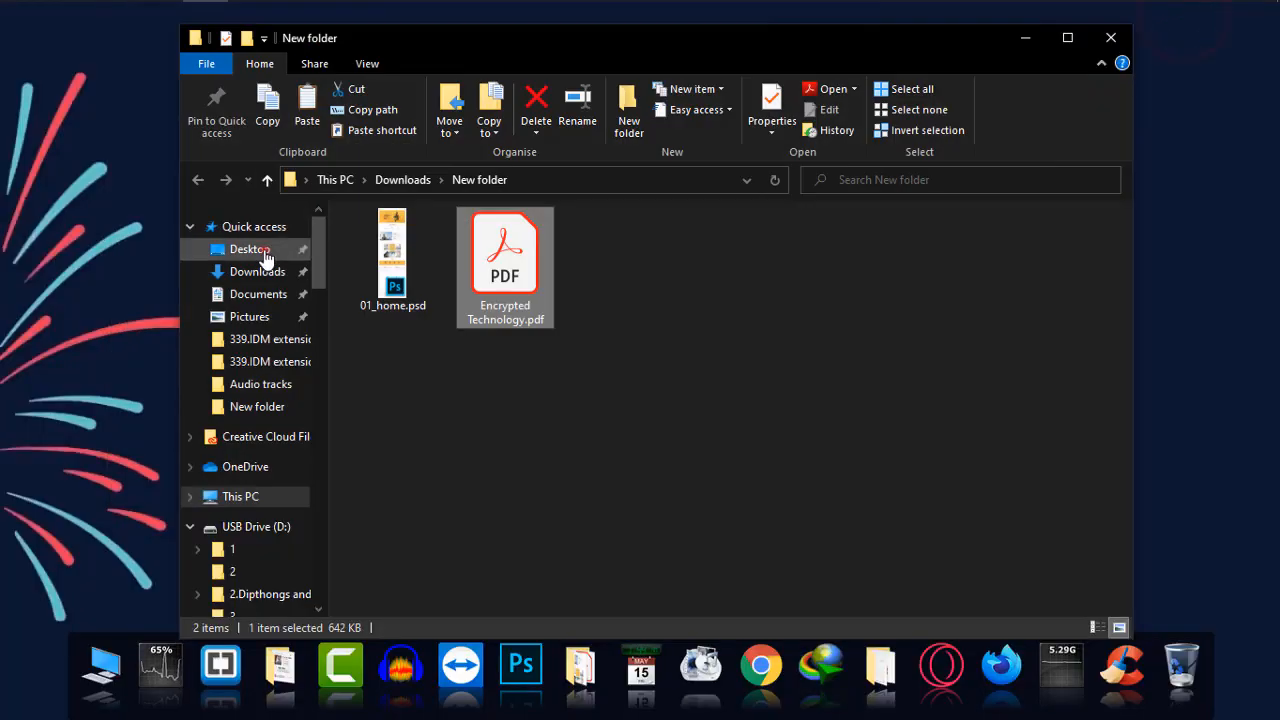
Find aaa.pdf beside Encrypted Technology.pdf and open its context menu.
{"action": "left_click", "coordinate": [250, 249]}
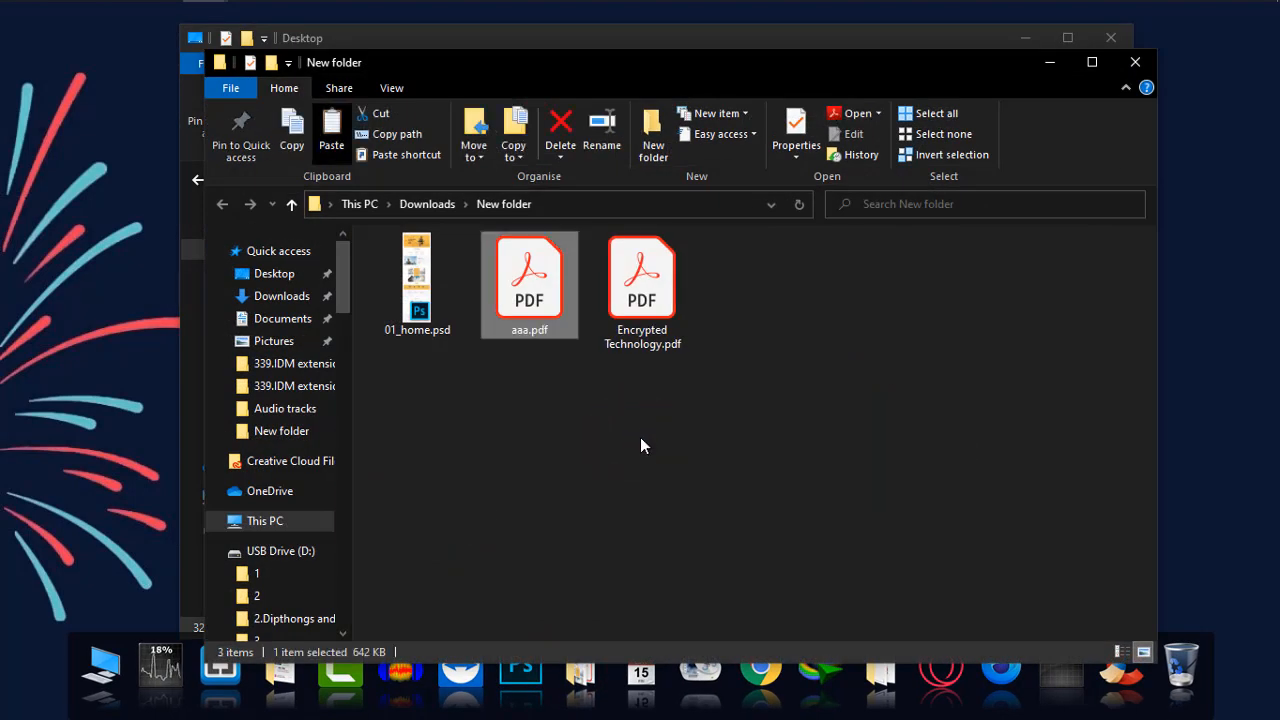
{"action": "mouse_move", "coordinate": [578, 333]}
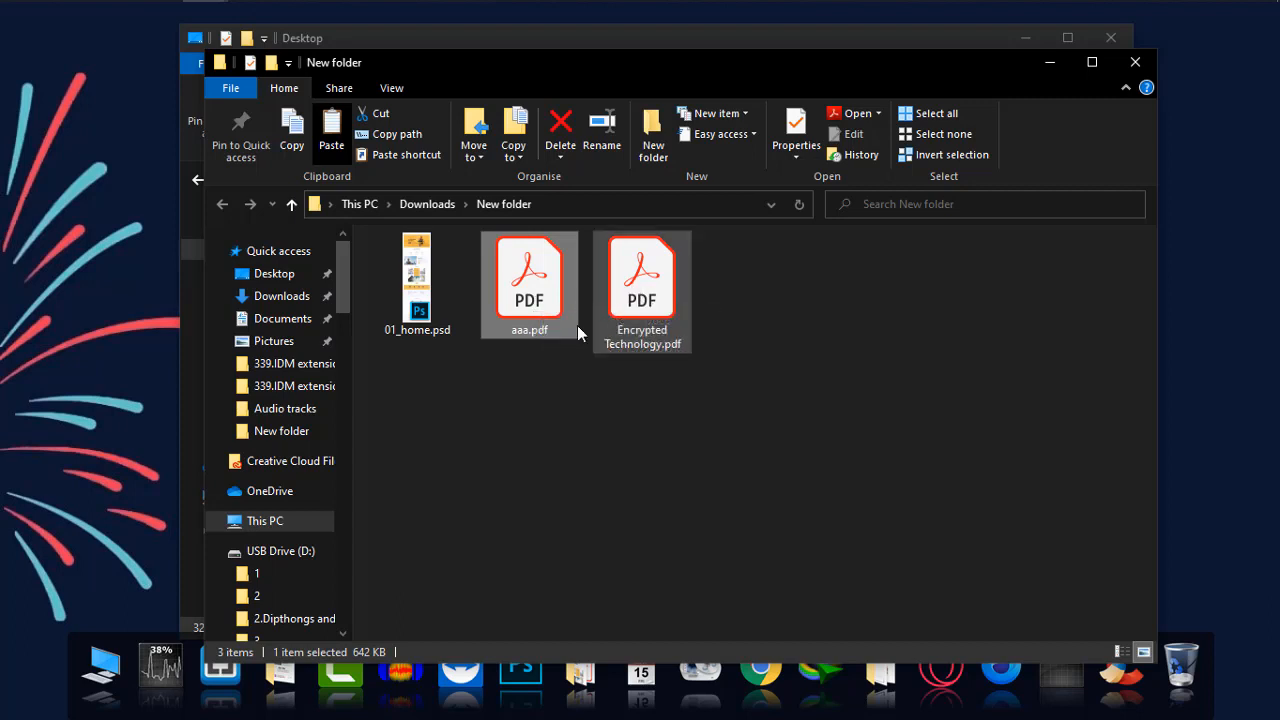
{"action": "mouse_move", "coordinate": [555, 300]}
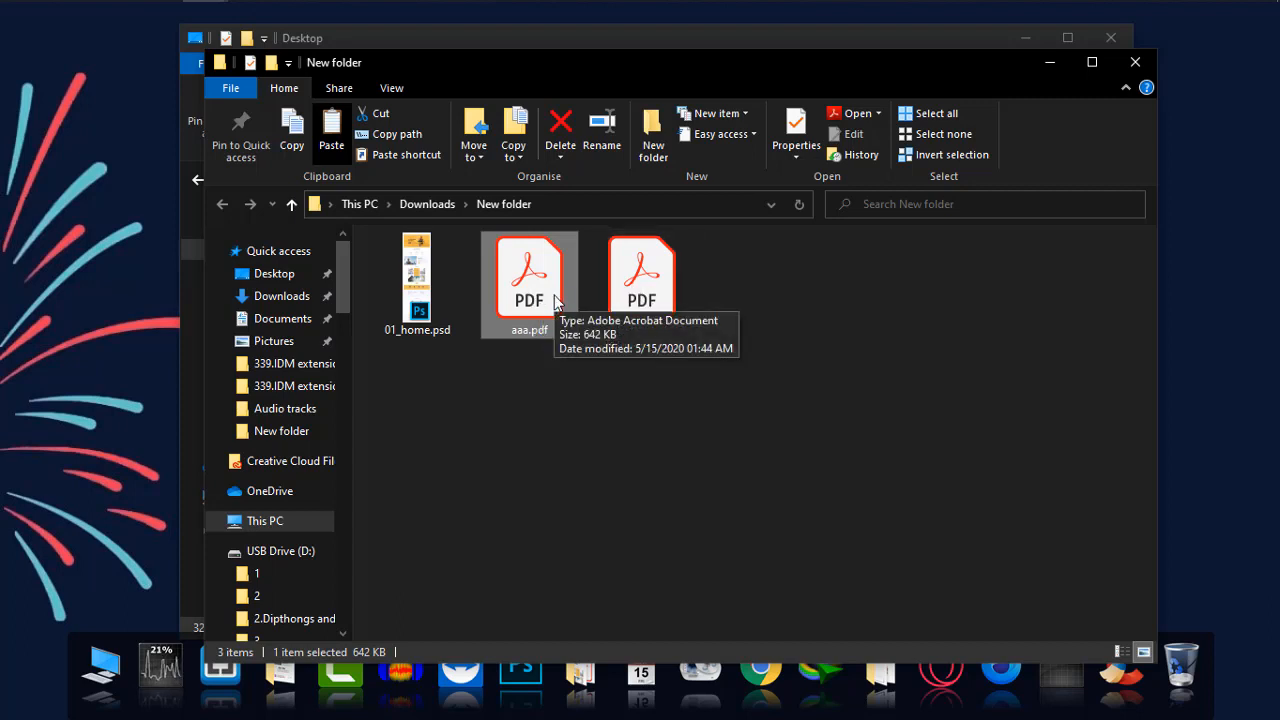
{"action": "right_click", "coordinate": [529, 280]}
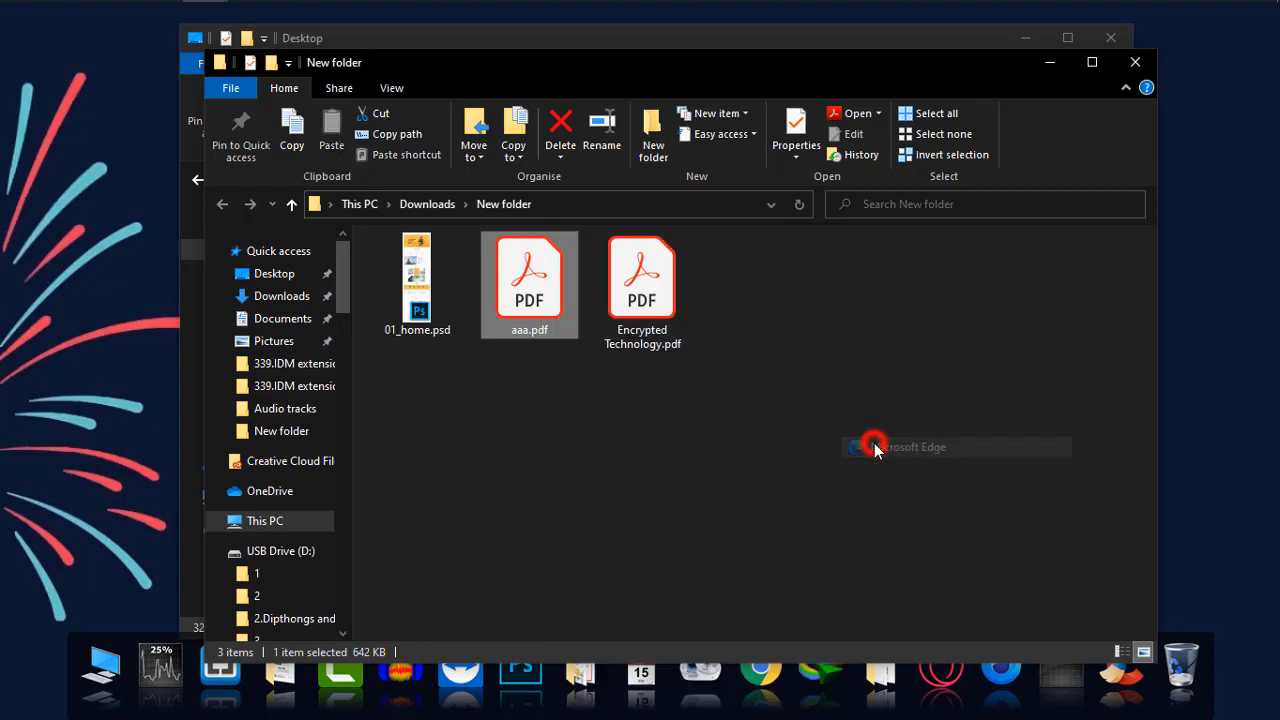
Open aaa.pdf in Edge and compare it with the Encrypted Technology.pdf tab.
{"action": "double_click", "coordinate": [529, 283]}
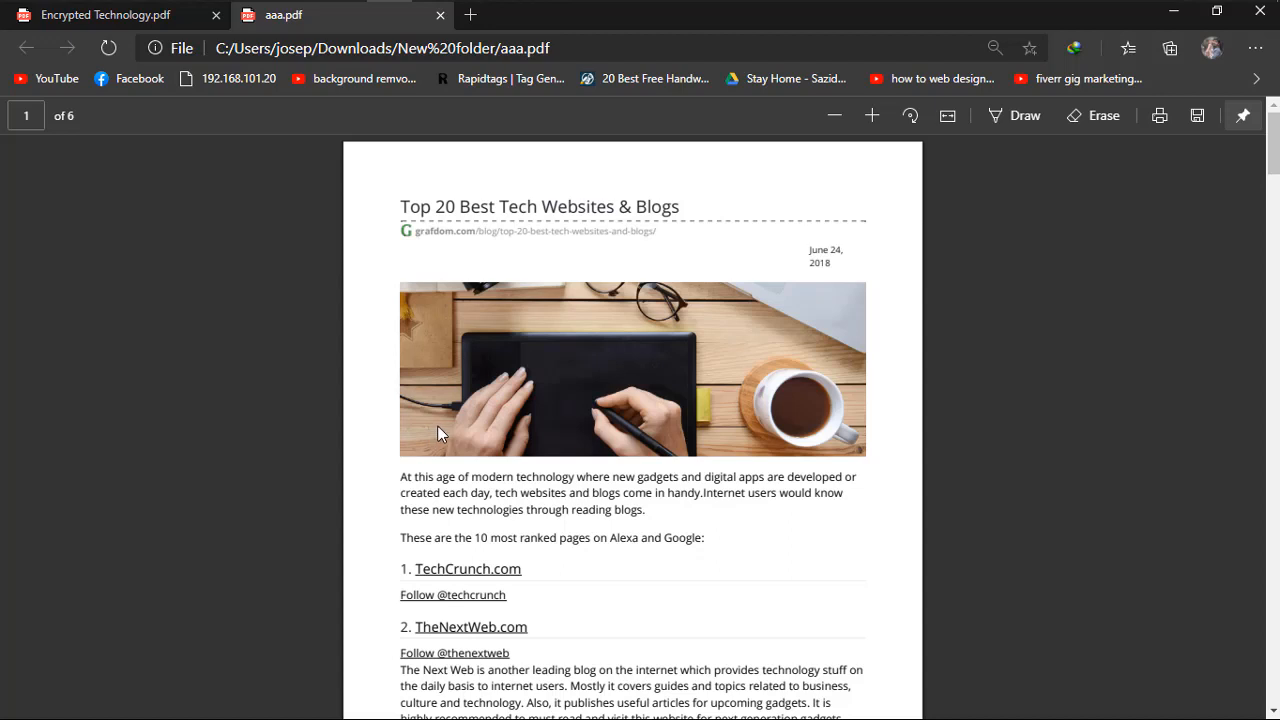
{"action": "left_click", "coordinate": [105, 15]}
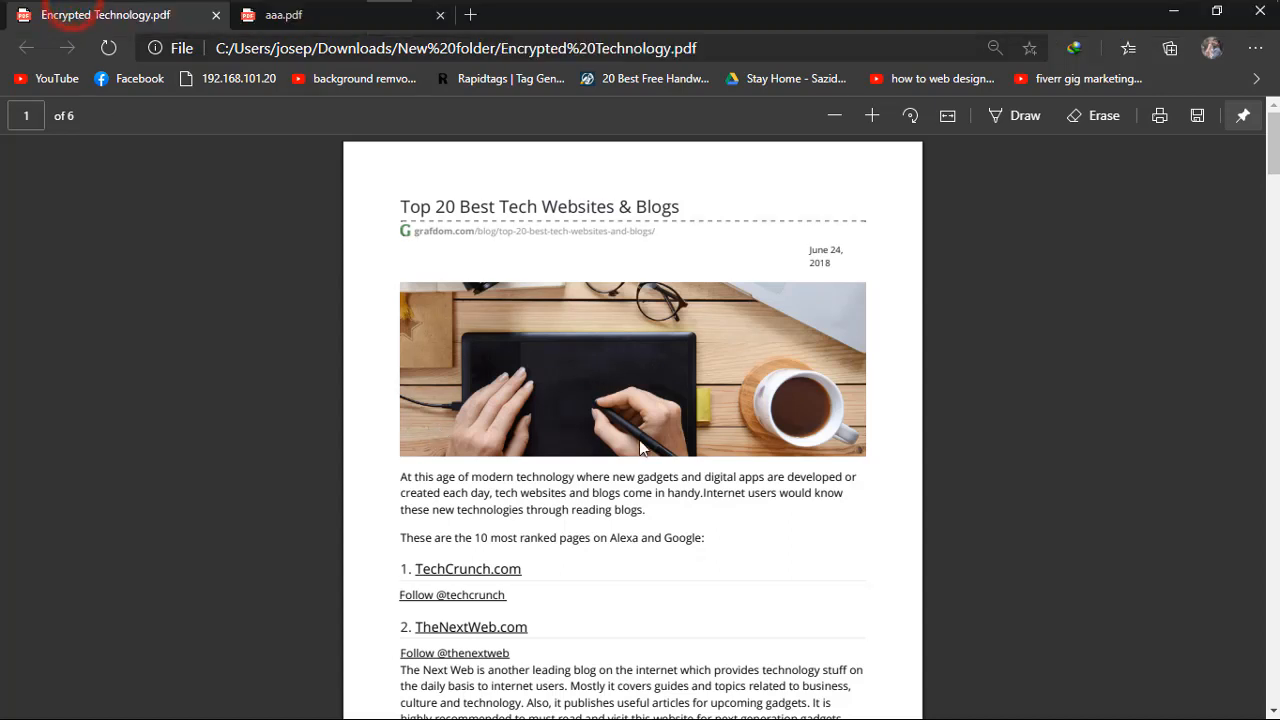
{"action": "left_click", "coordinate": [283, 15]}
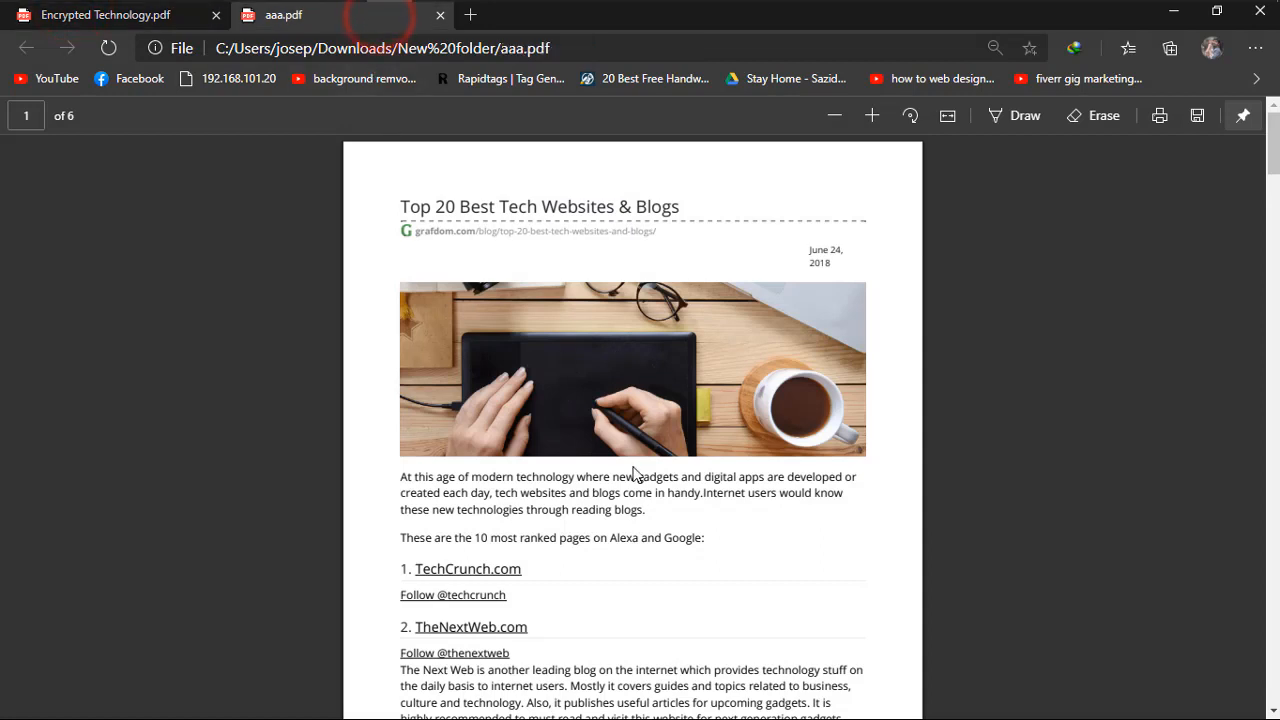
{"action": "mouse_move", "coordinate": [918, 475]}
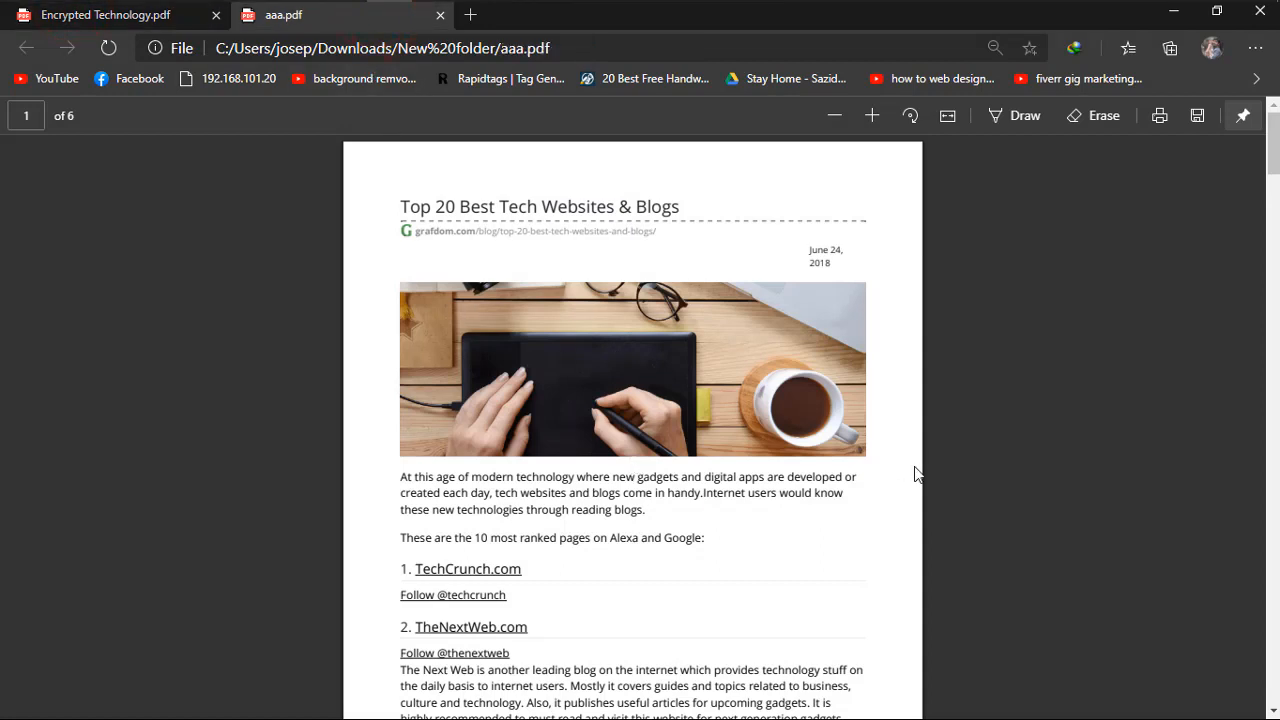
{"action": "mouse_move", "coordinate": [928, 497]}
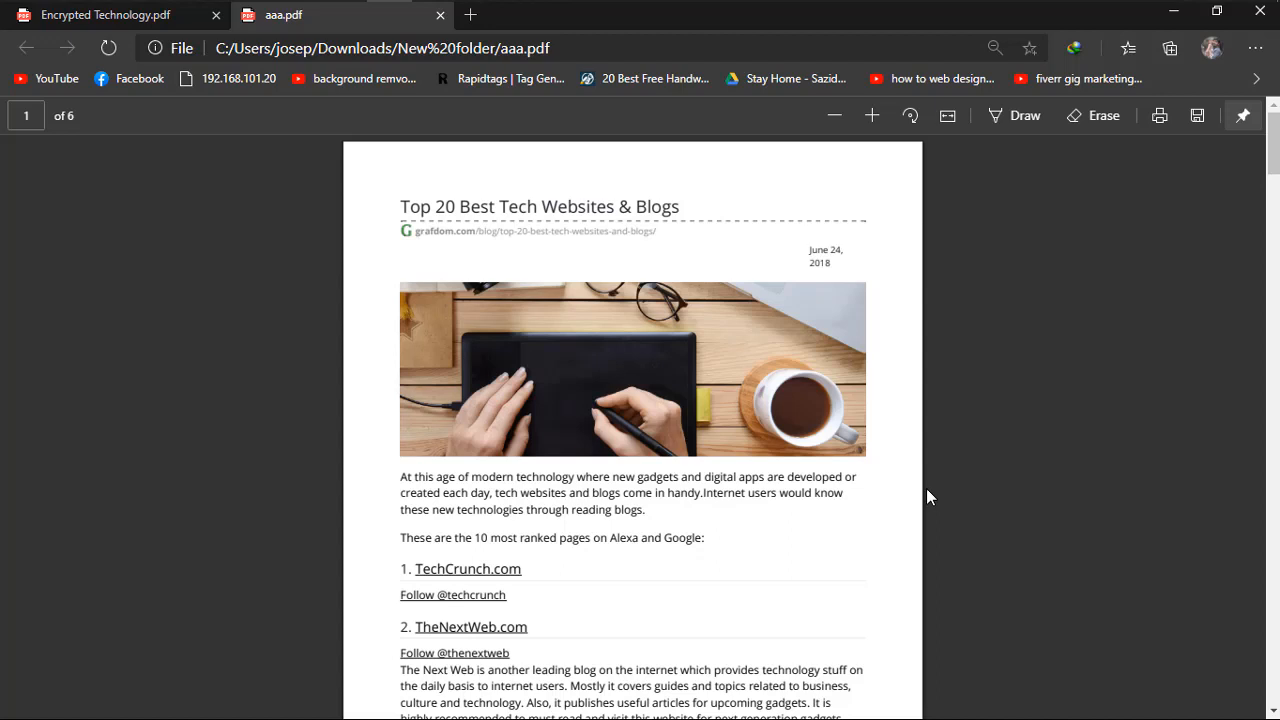
{"action": "mouse_move", "coordinate": [1080, 377]}
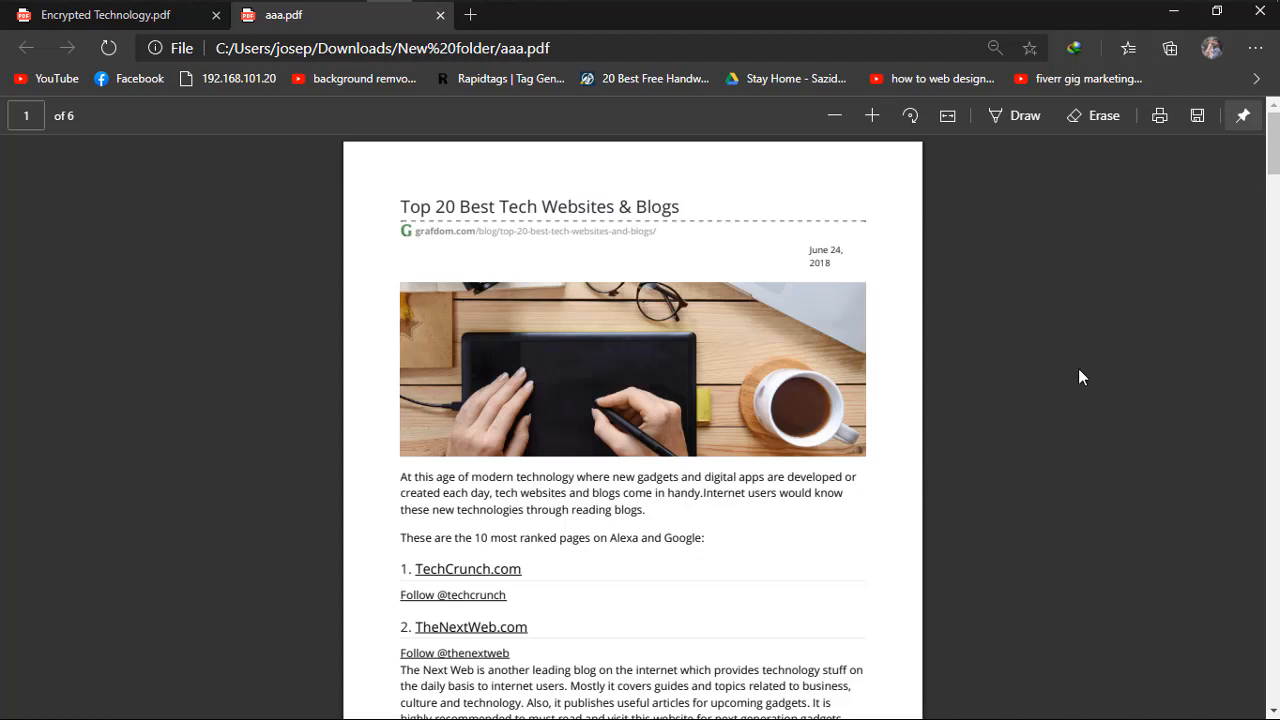